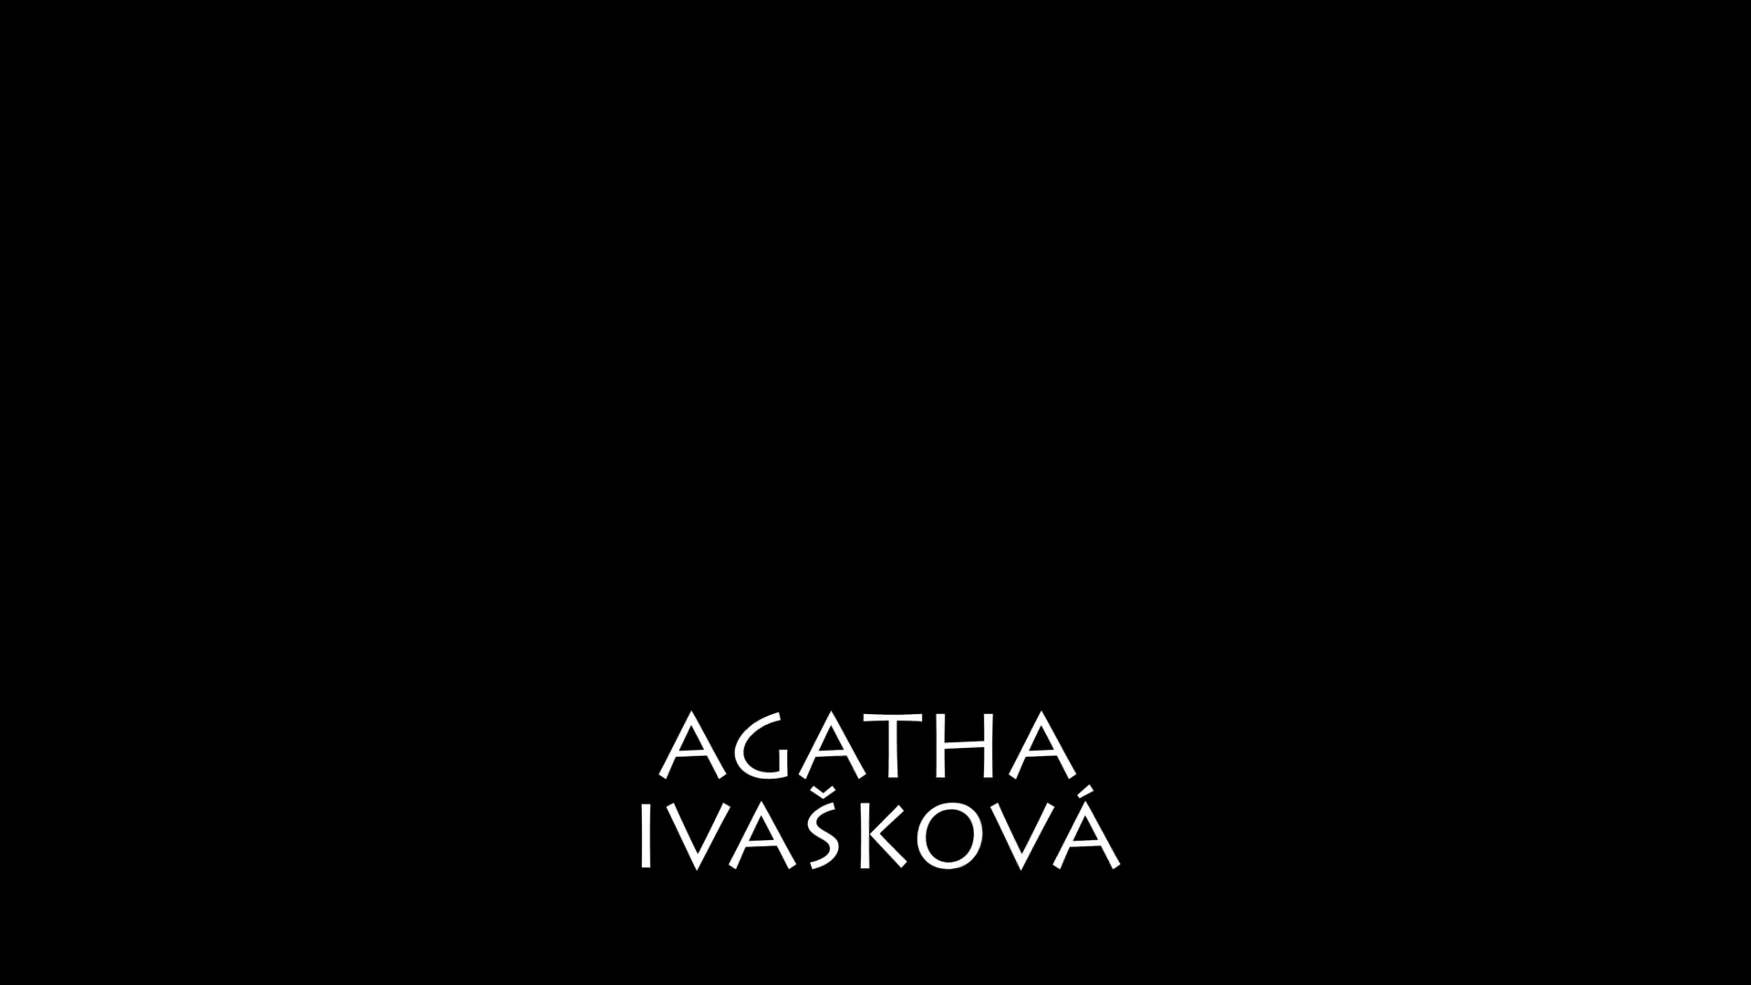
scroll(up, 3)
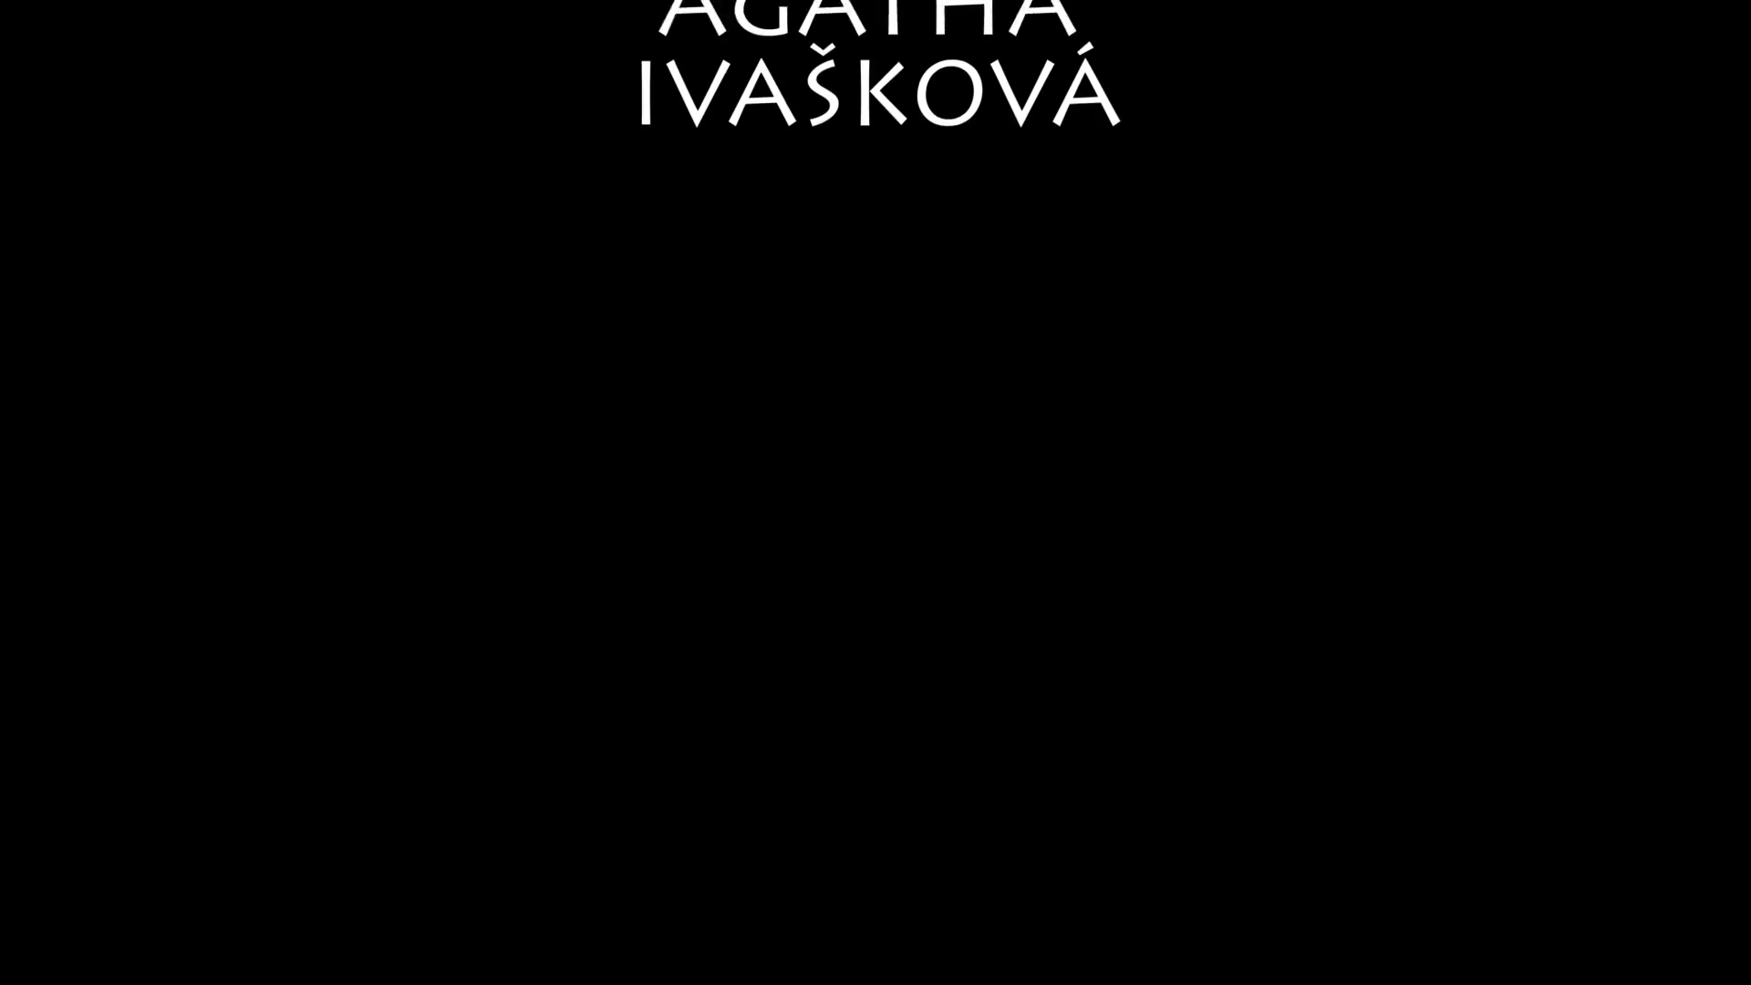